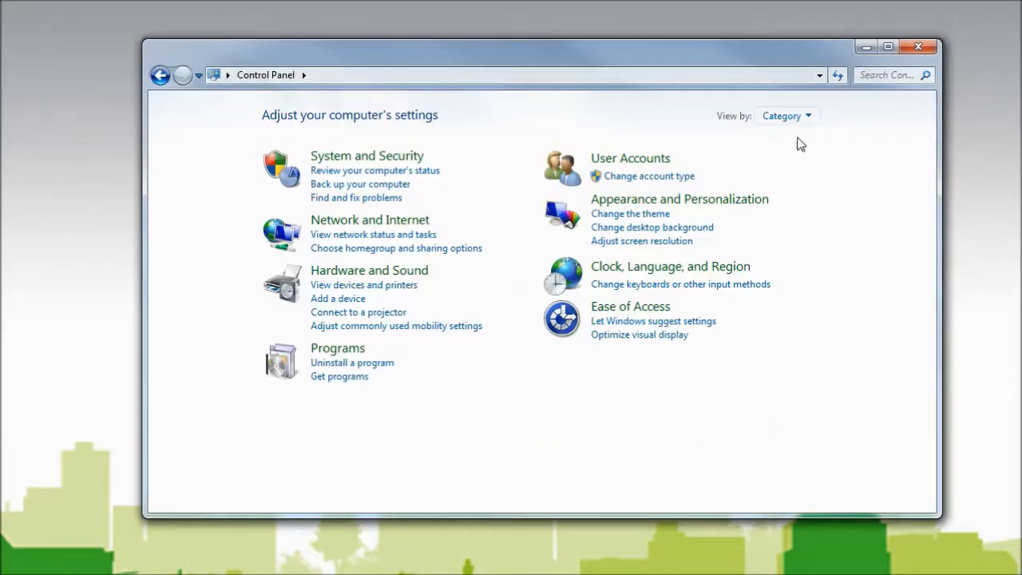
Switch Control Panel's View by setting to Small icons
click(786, 115)
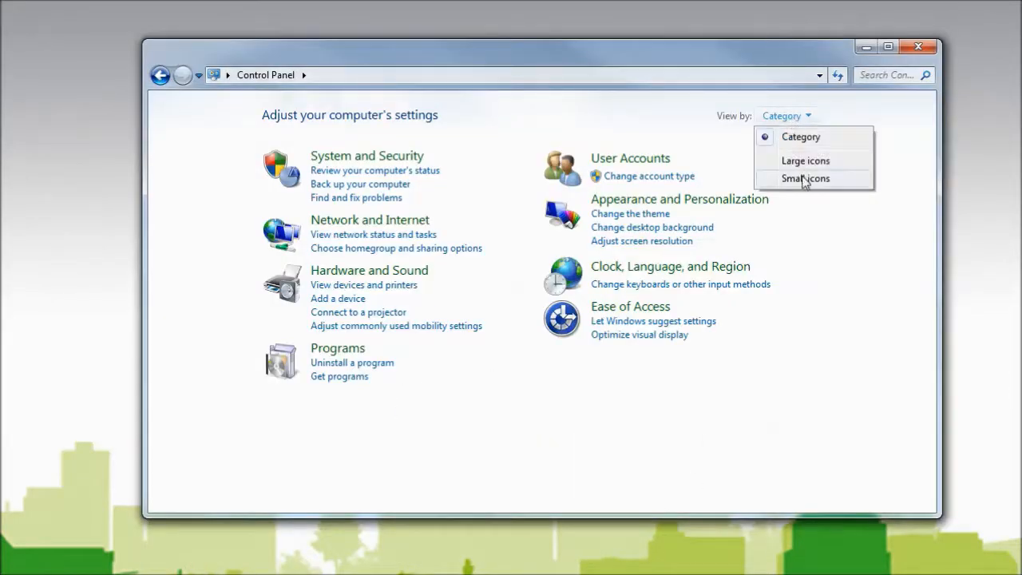
click(805, 179)
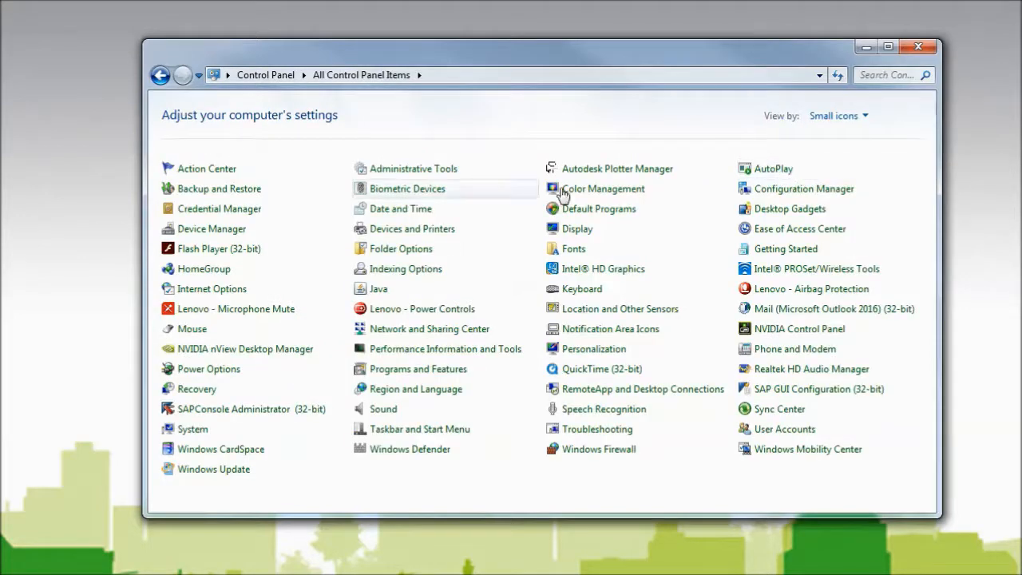
mouse_move(211, 228)
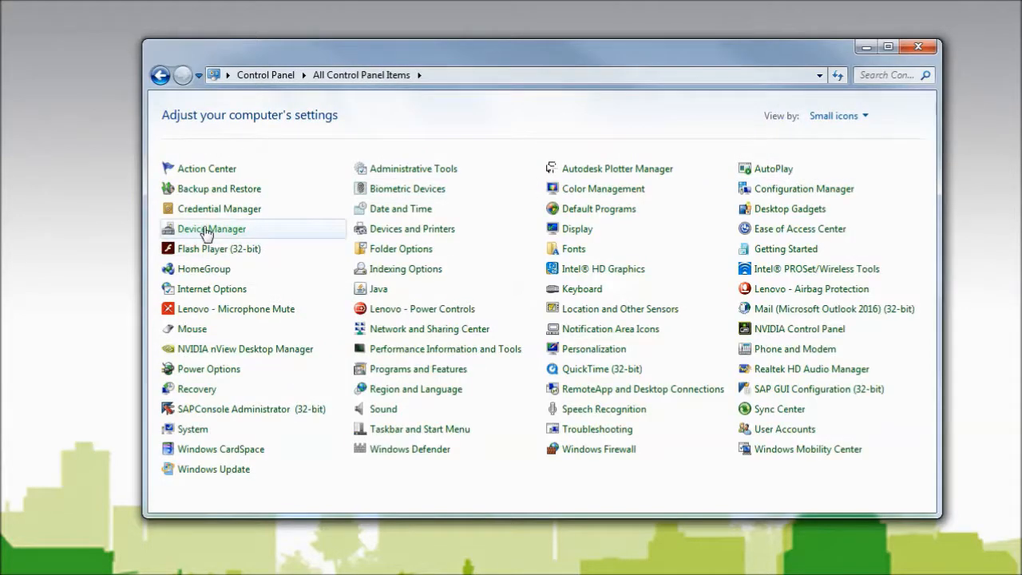
In Device Manager, expand Batteries and bring up the actions menu for APC UPS
double_click(211, 229)
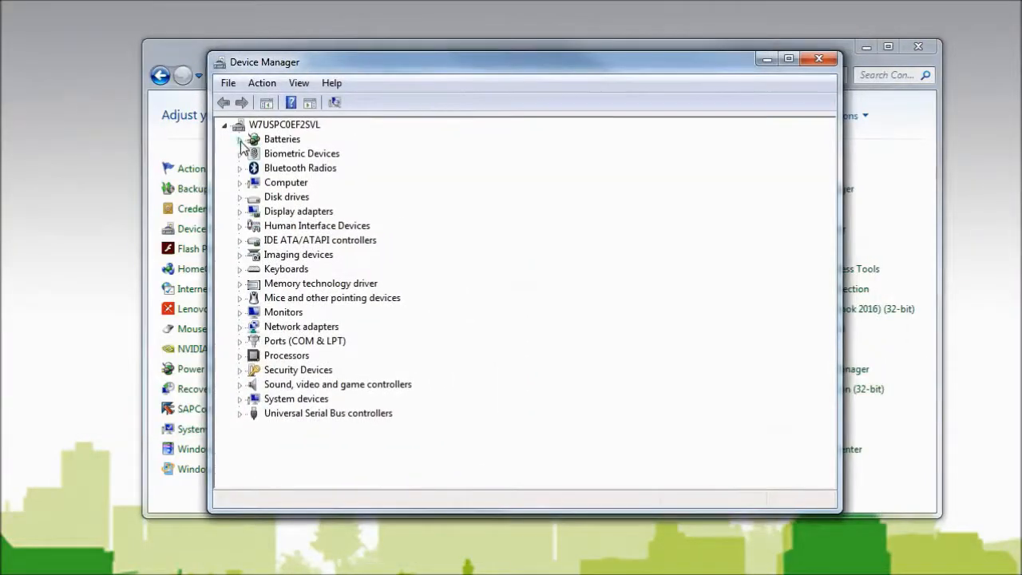
click(240, 139)
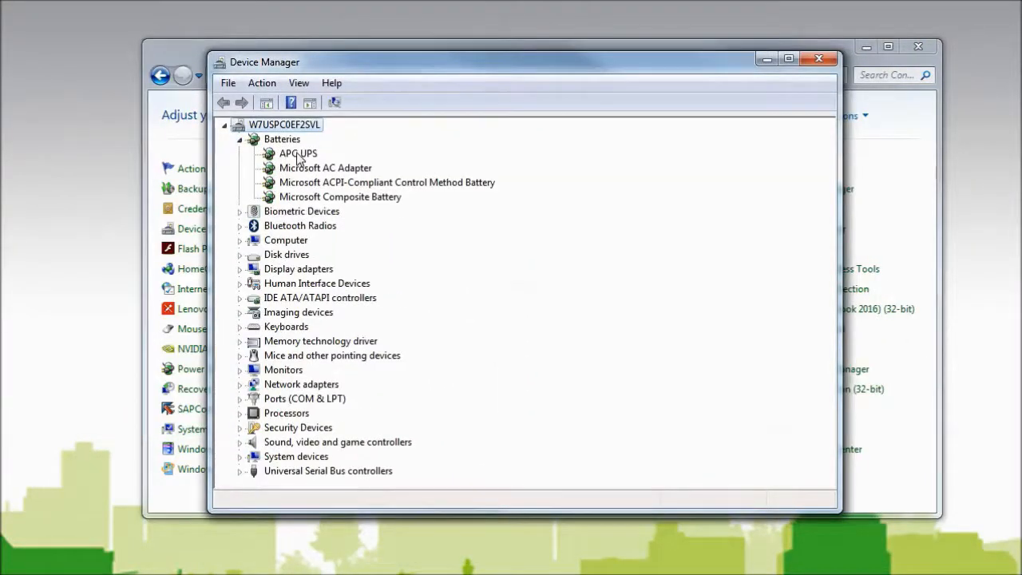
right_click(297, 153)
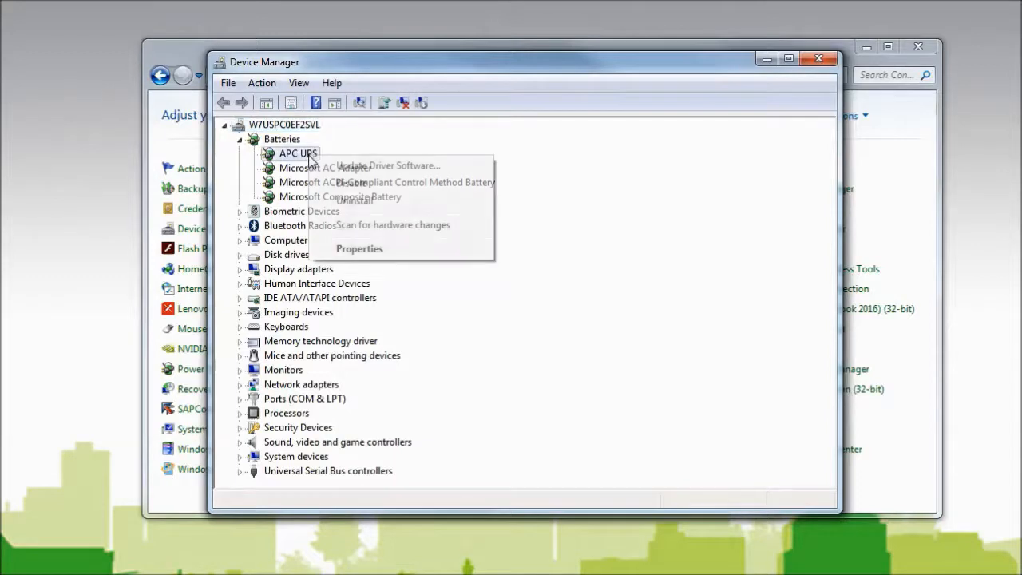
mouse_move(387, 164)
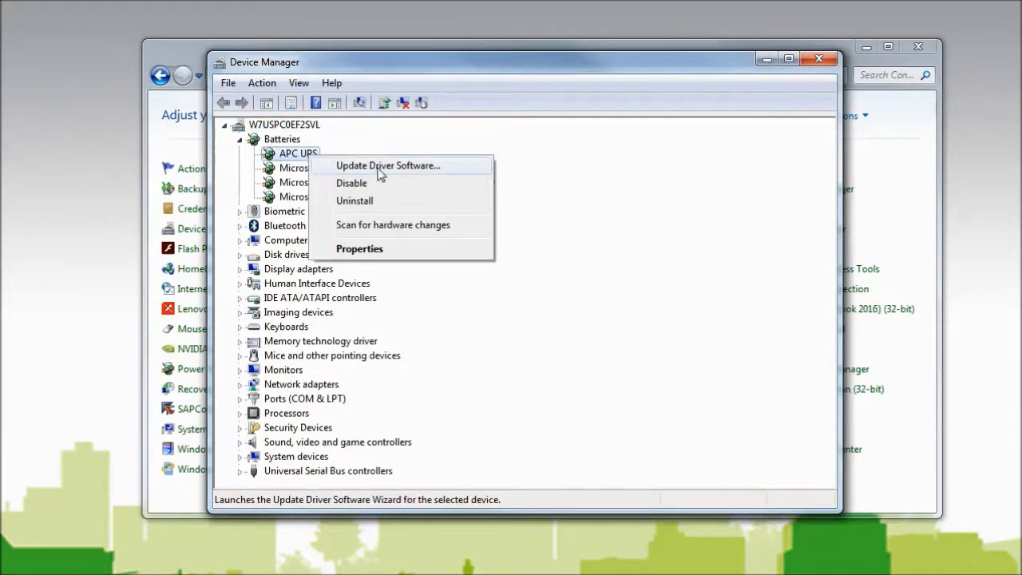
Update the APC UPS driver by picking HID UPS Battery from the installed drivers list
click(387, 164)
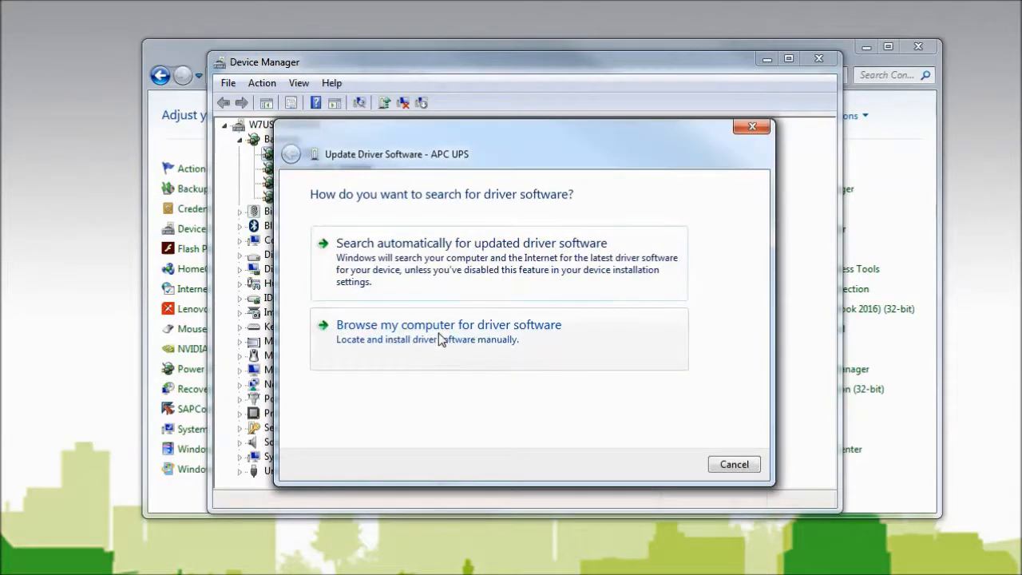
click(447, 325)
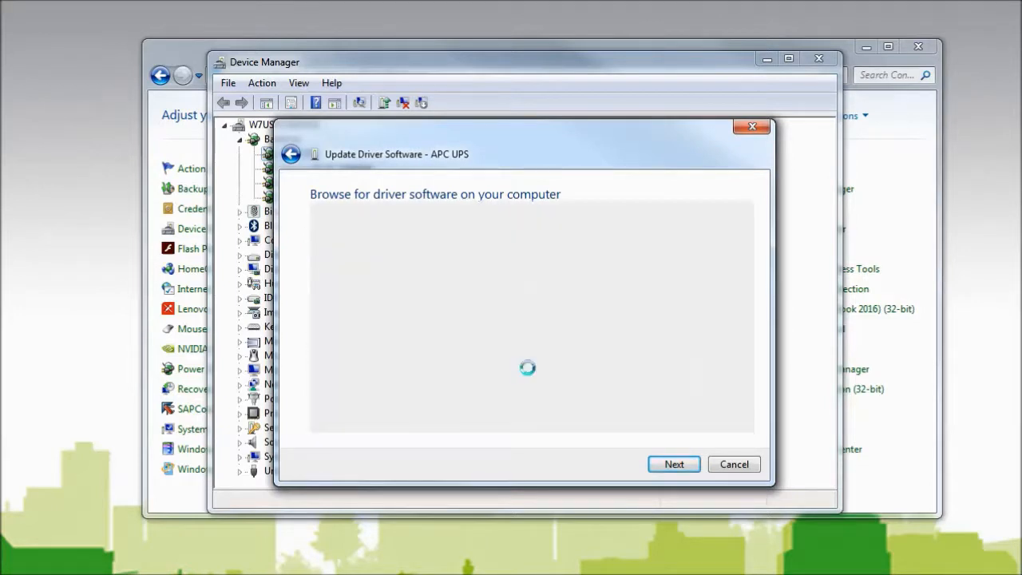
click(674, 463)
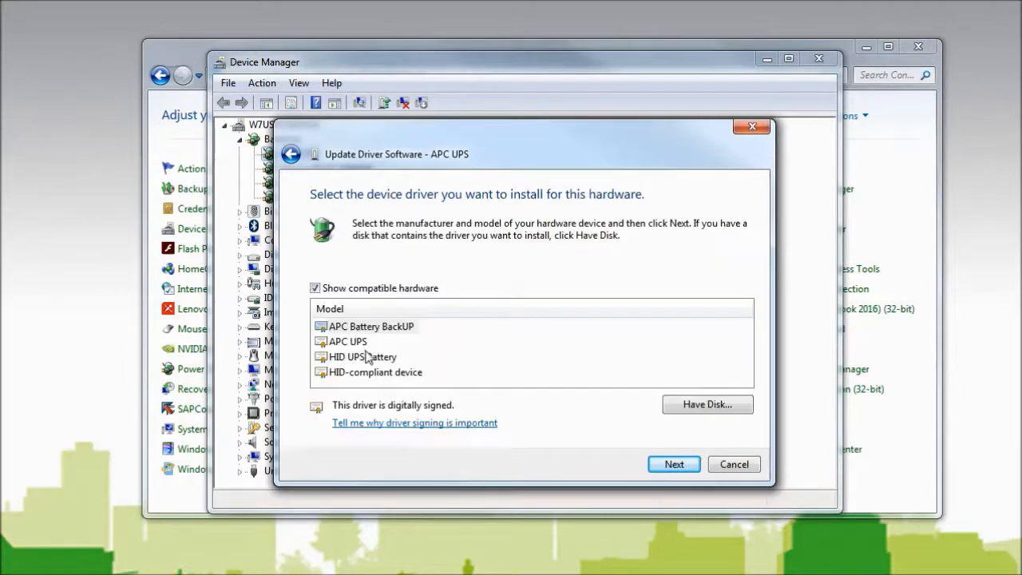
click(363, 356)
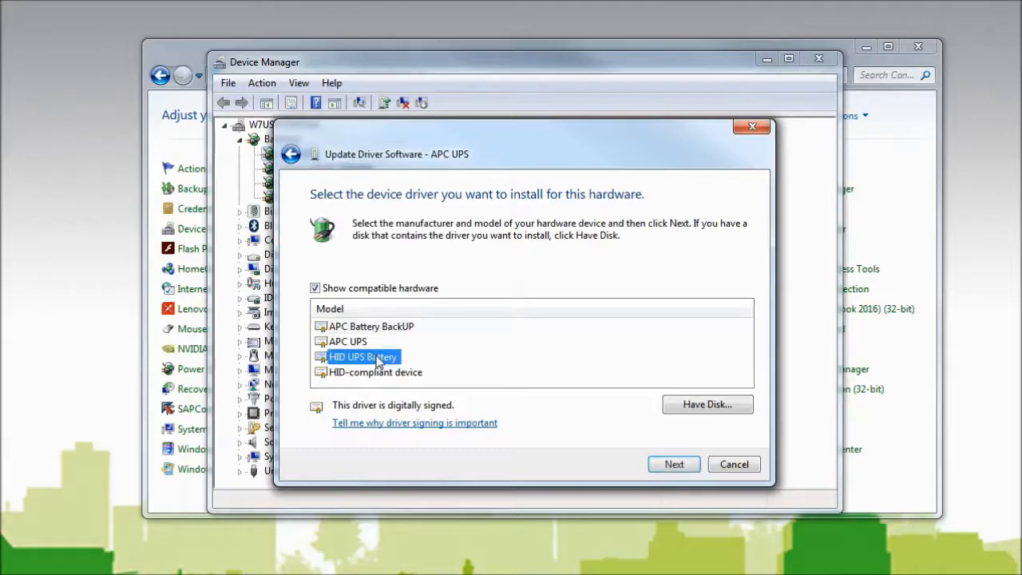
click(674, 463)
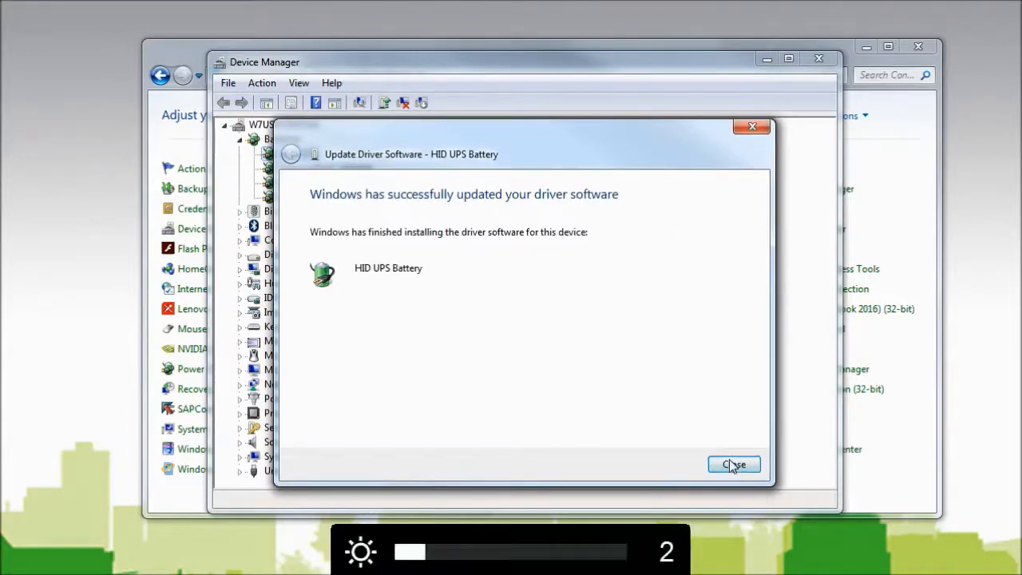
Dismiss the update confirmation, confirm Batteries lists HID UPS Battery, and close Device Manager
click(733, 465)
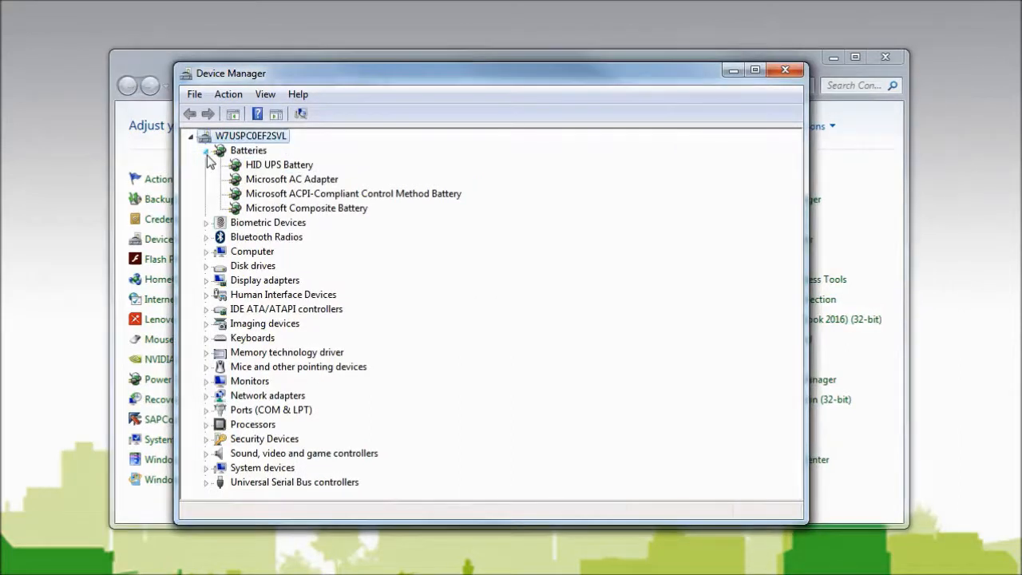
mouse_move(786, 70)
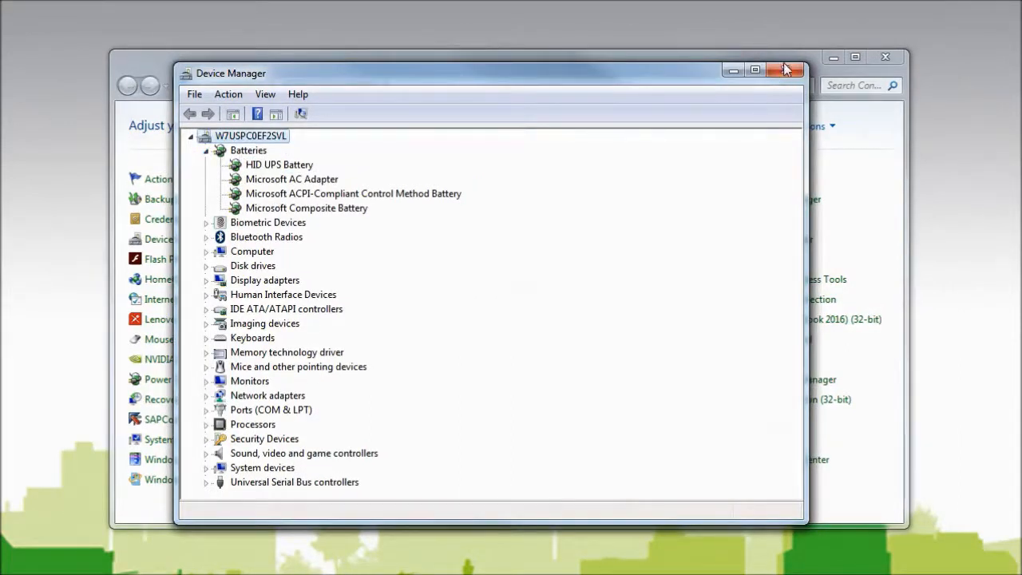
click(788, 70)
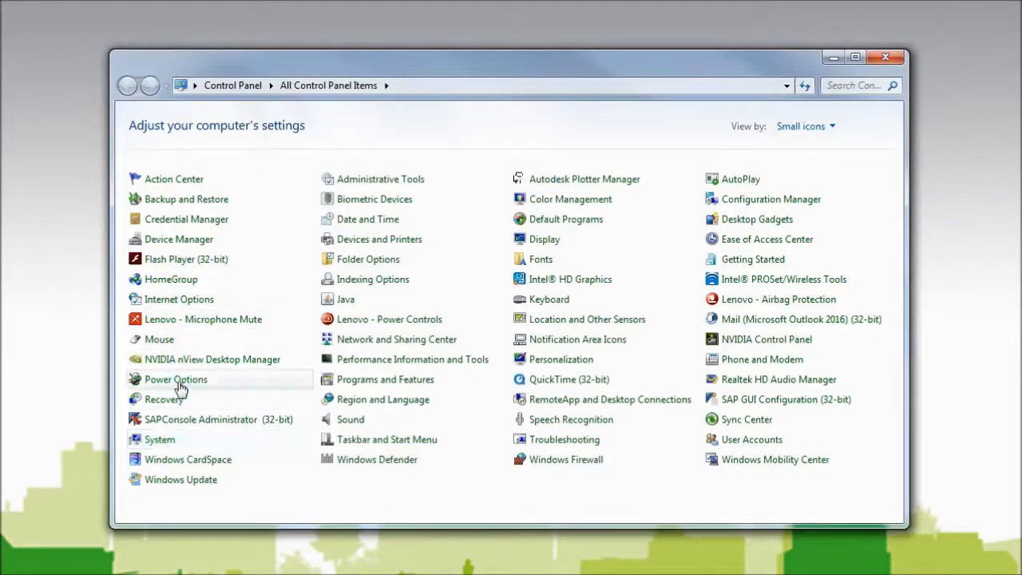
In Power Options, show the Schneider plan's On battery and Plugged in settings
click(176, 380)
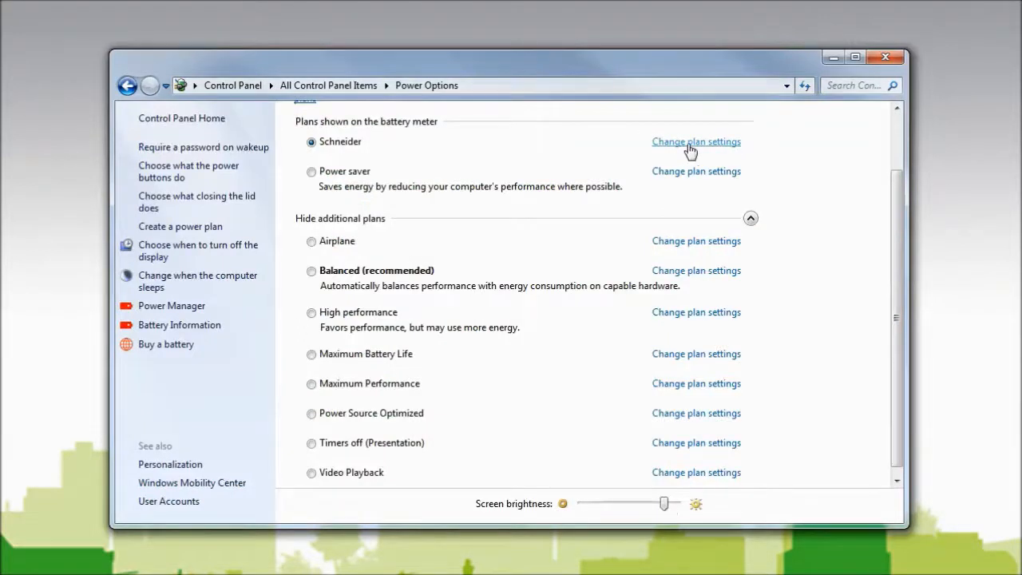
click(697, 140)
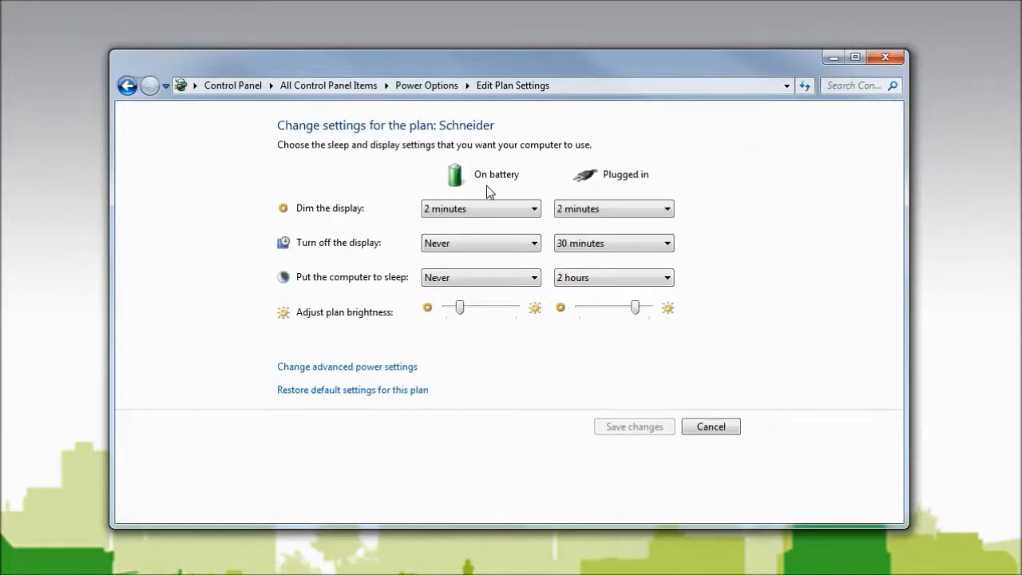